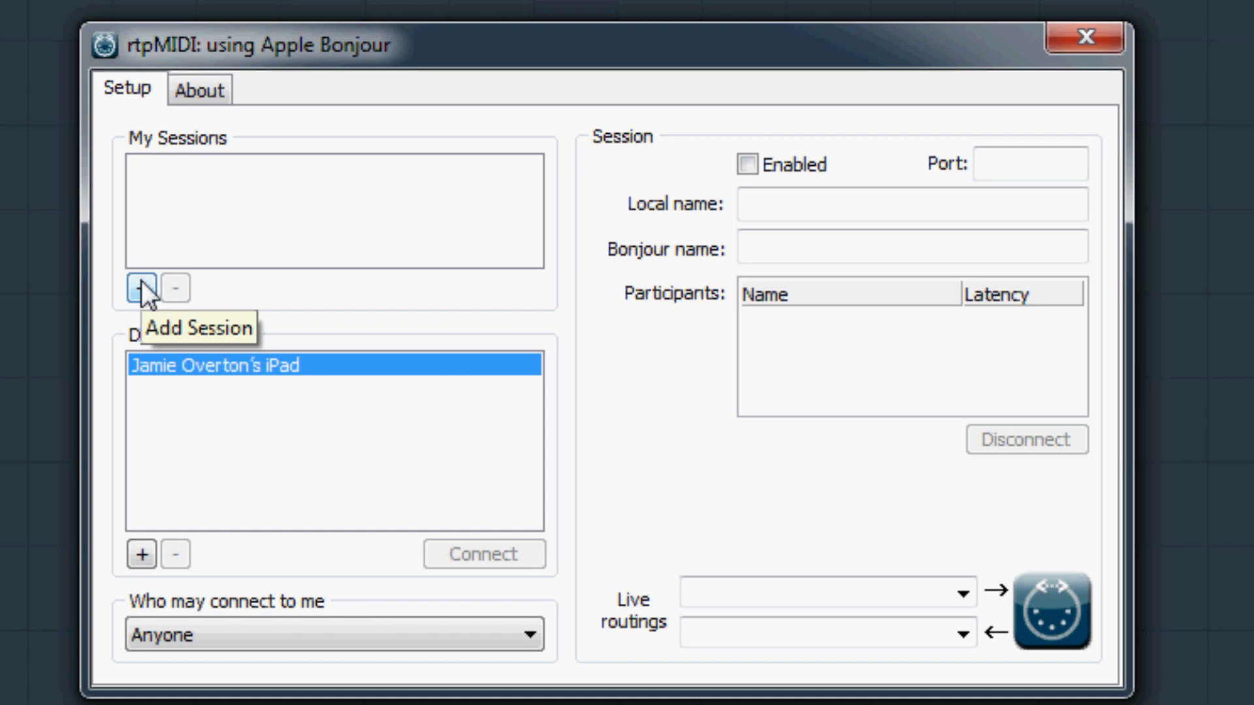
Add a new session Jamie808-PC on port 5004 under My Sessions
left_click(142, 288)
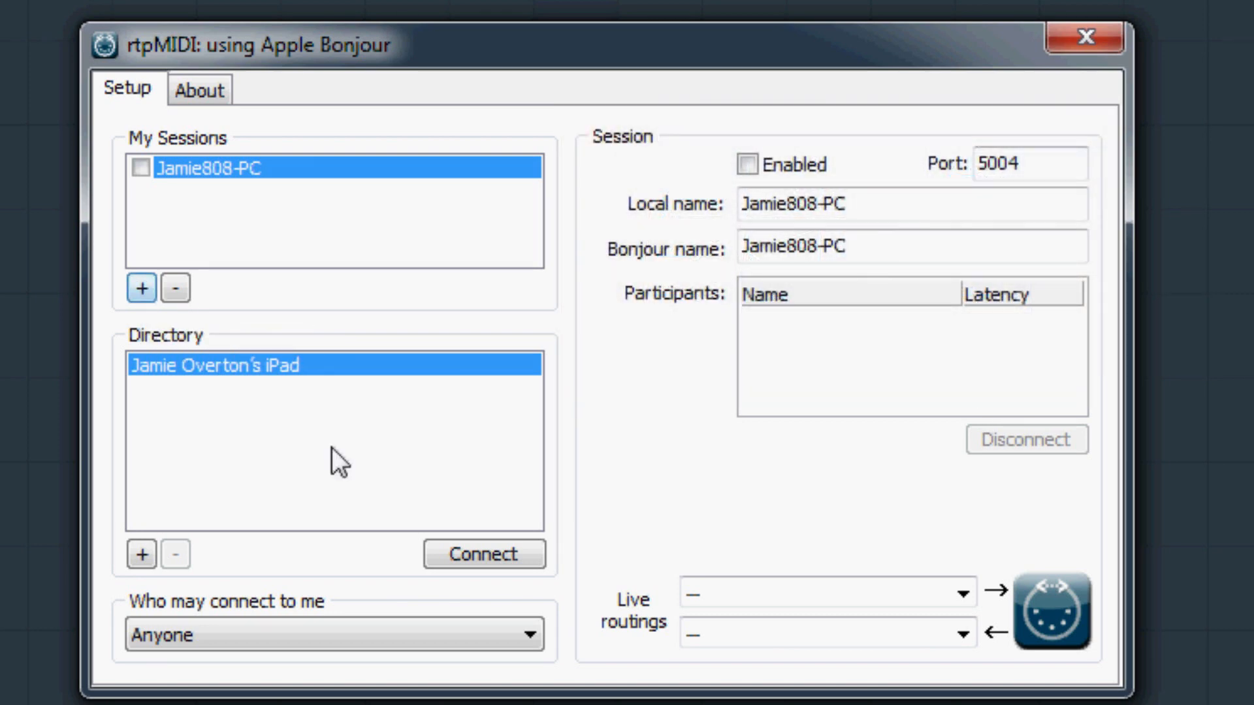